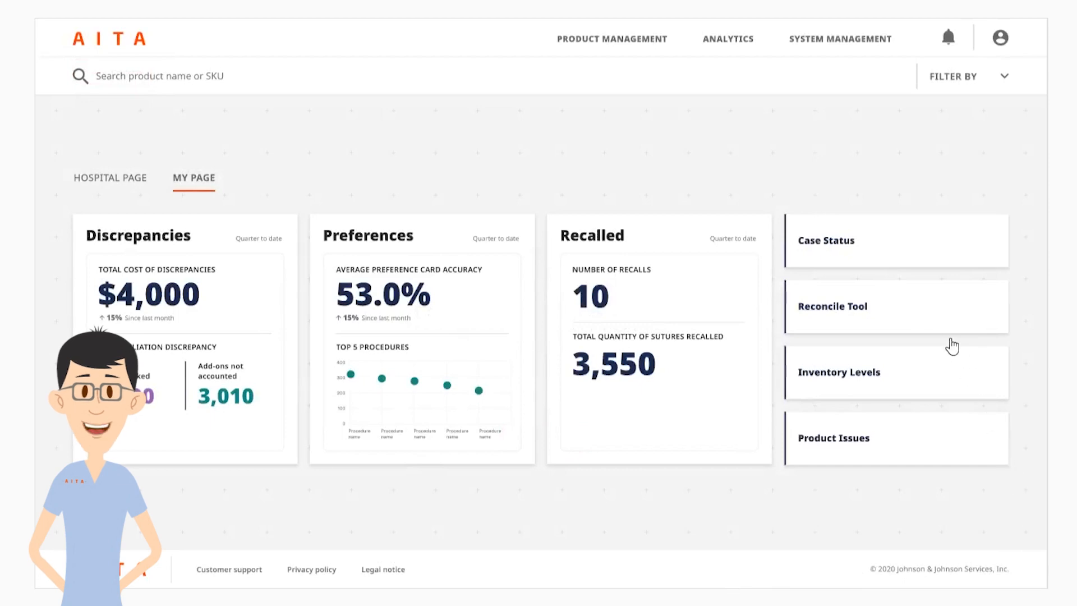
Open the Reconcile Tool from My Page to reach the case selection list
click(833, 306)
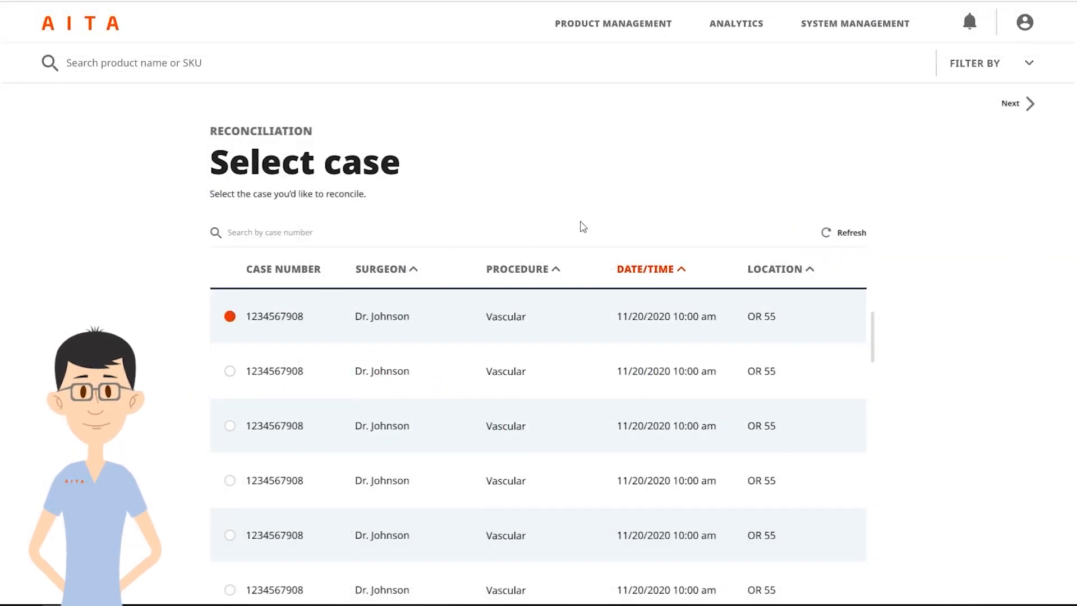
click(1015, 103)
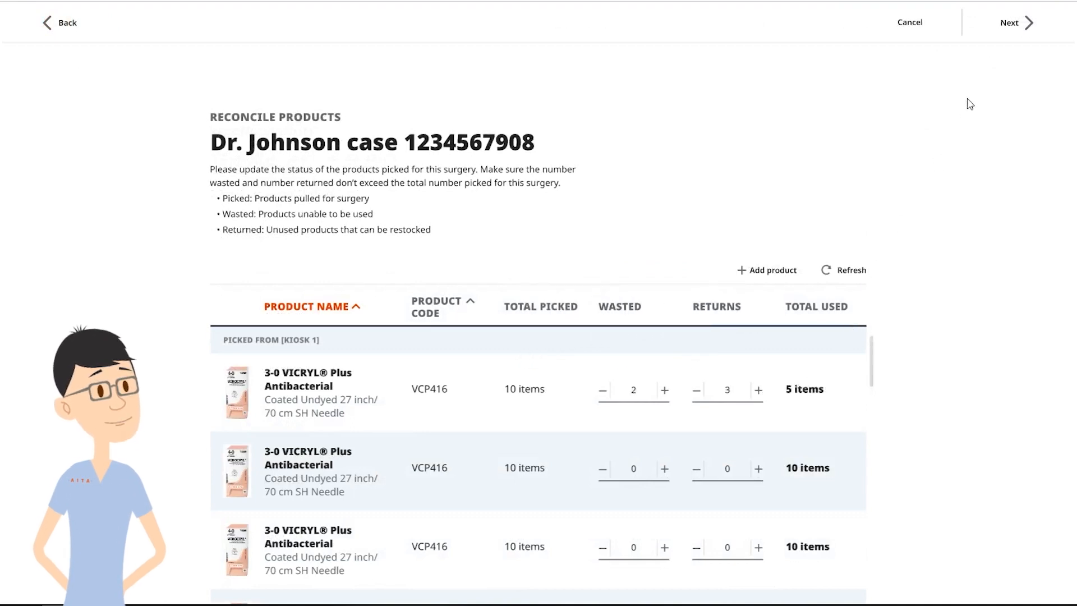
click(1009, 21)
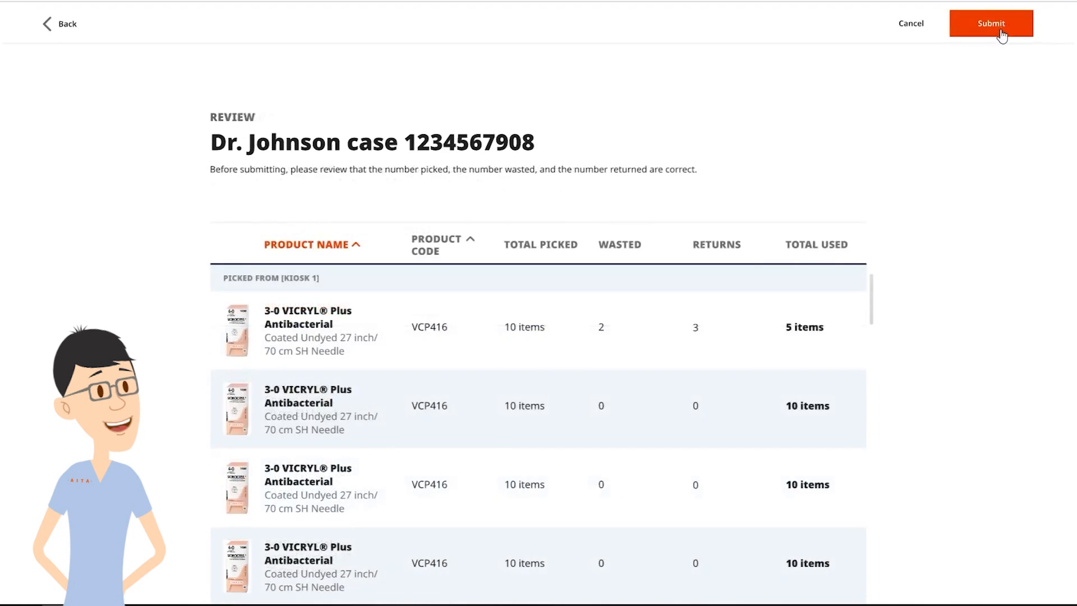
mouse_move(973, 48)
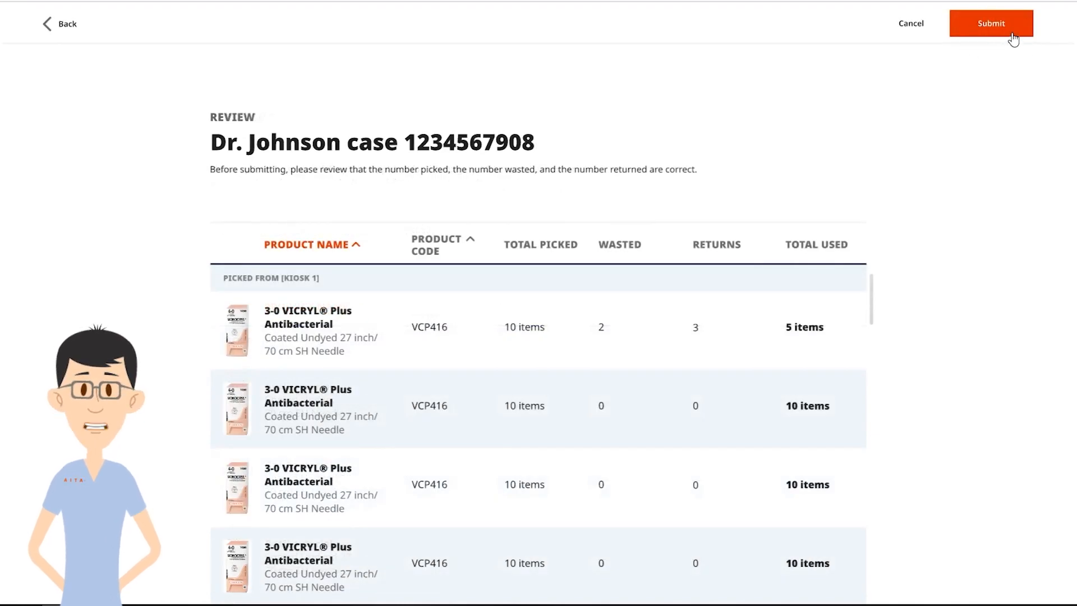
click(991, 22)
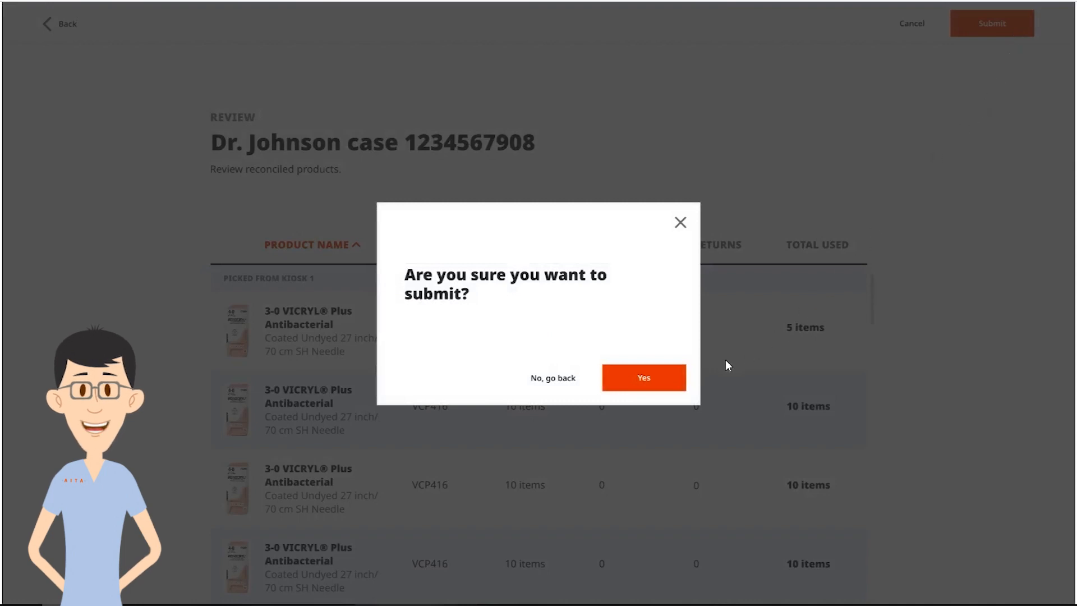
mouse_move(664, 382)
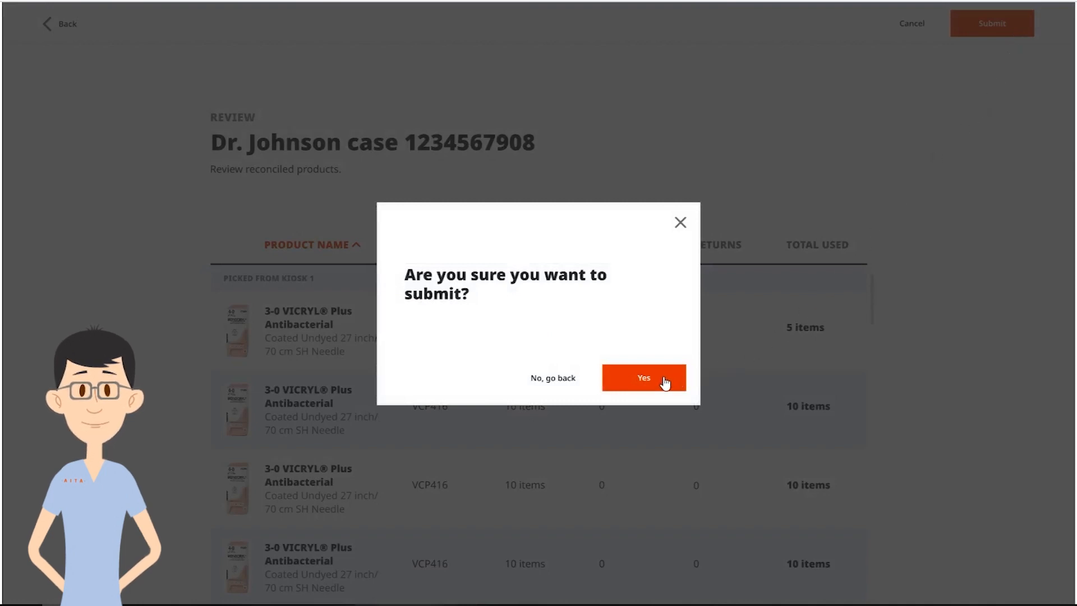